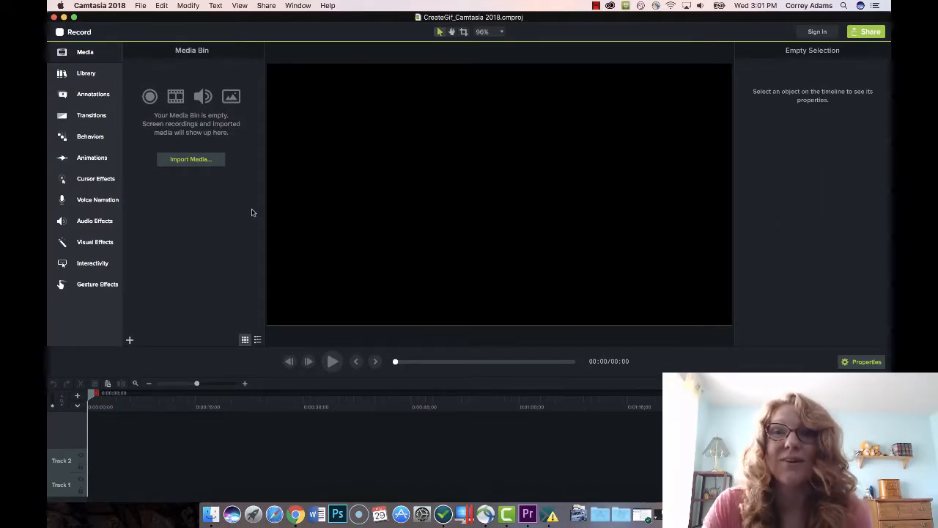
mouse_move(224, 173)
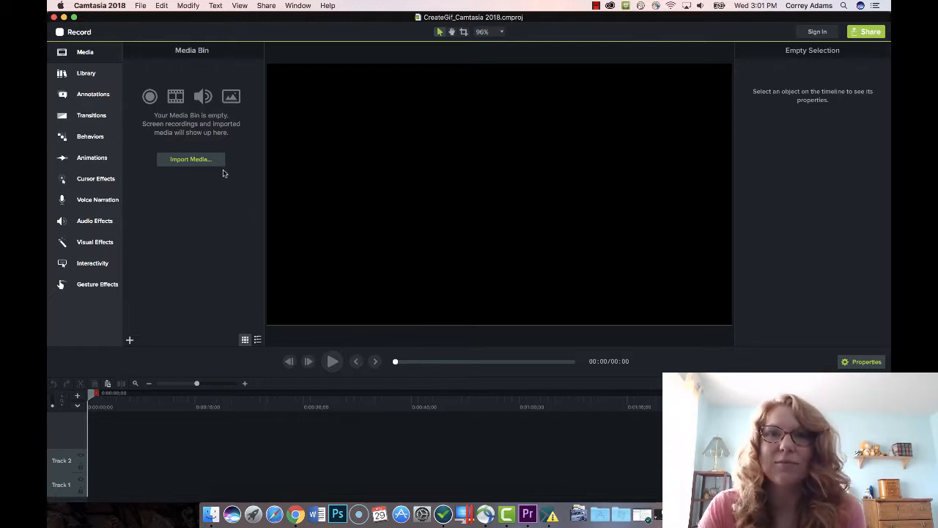
mouse_move(219, 170)
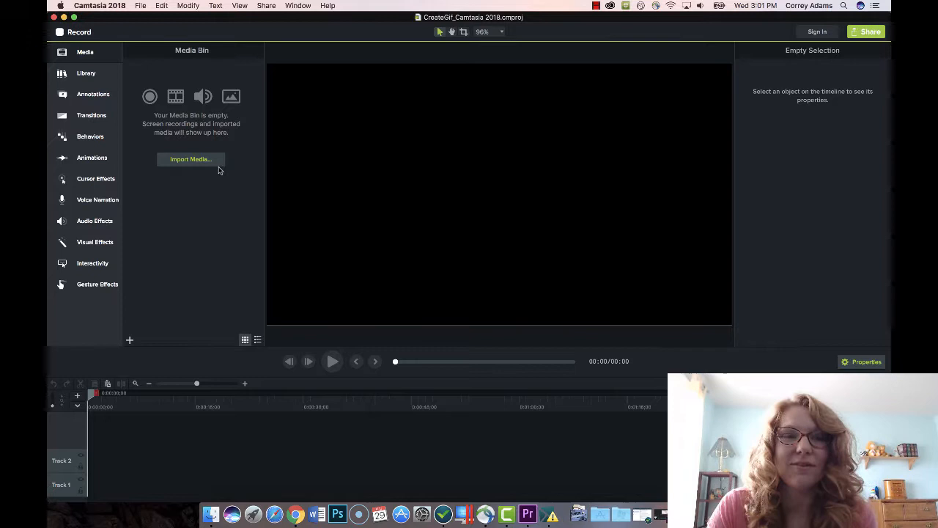
- Import IMG_4585.MOV from the Desktop into the media bin and select it
click(191, 158)
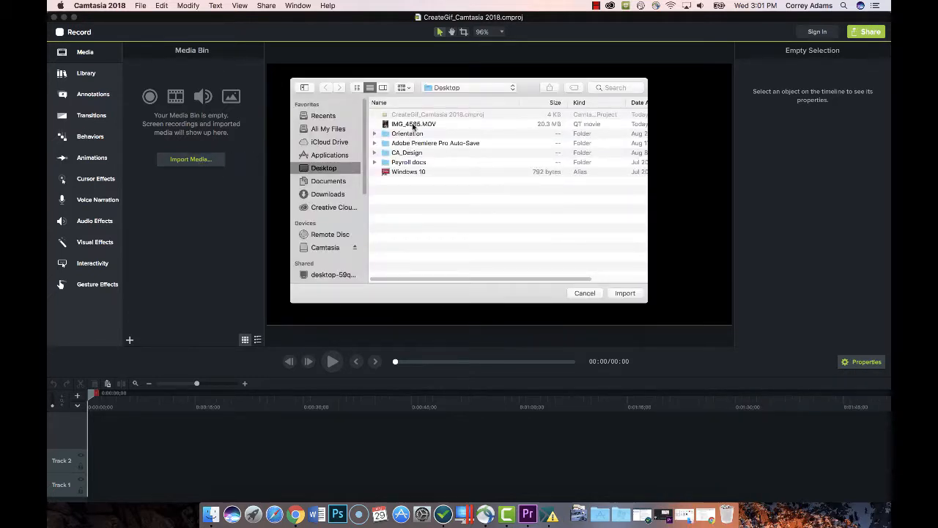
click(413, 123)
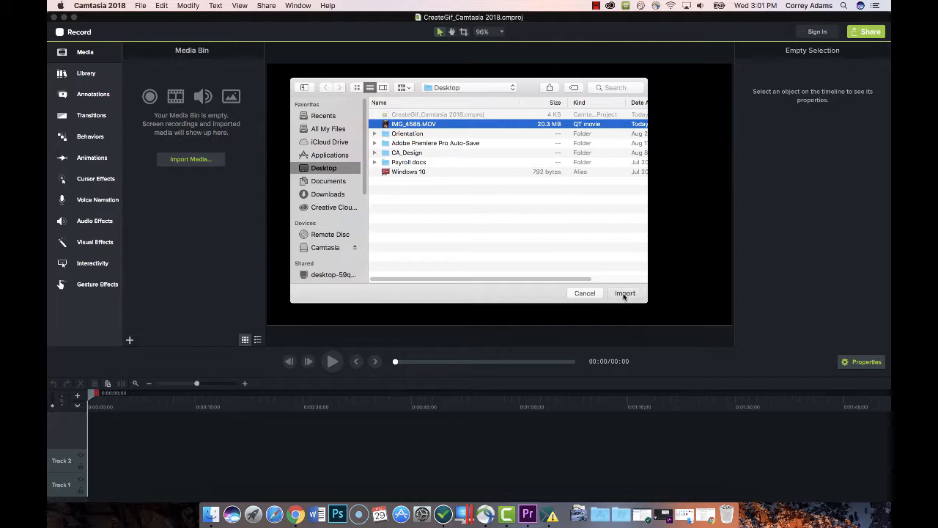
click(624, 293)
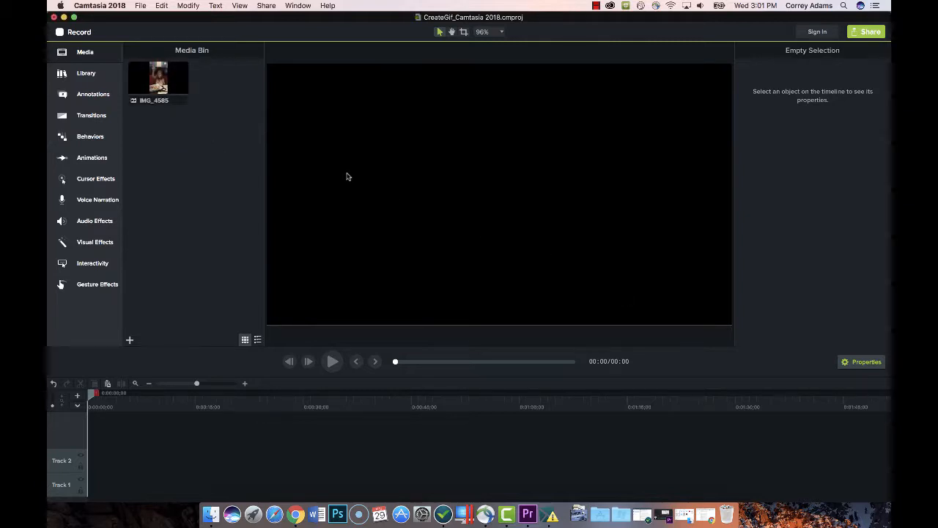
click(159, 79)
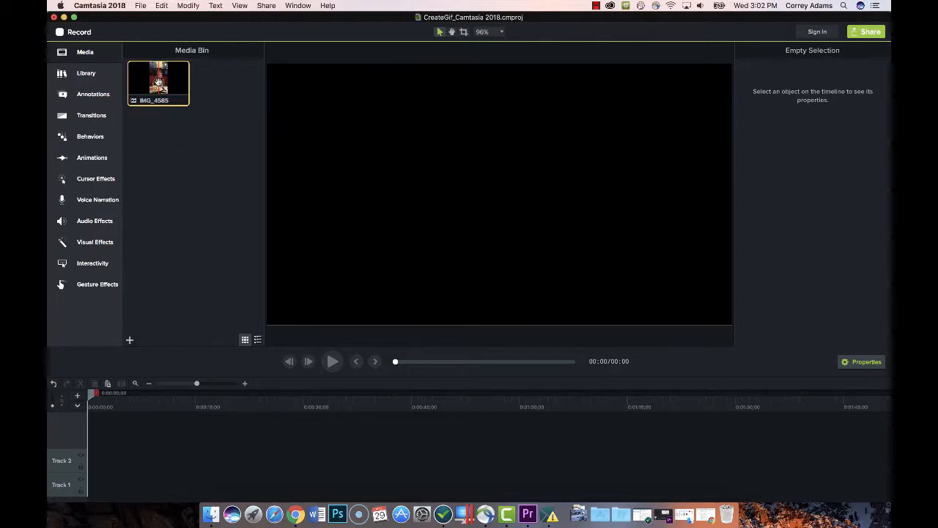
- Place the IMG_4585 clip on the timeline and preview its first few seconds
drag(159, 81, 123, 484)
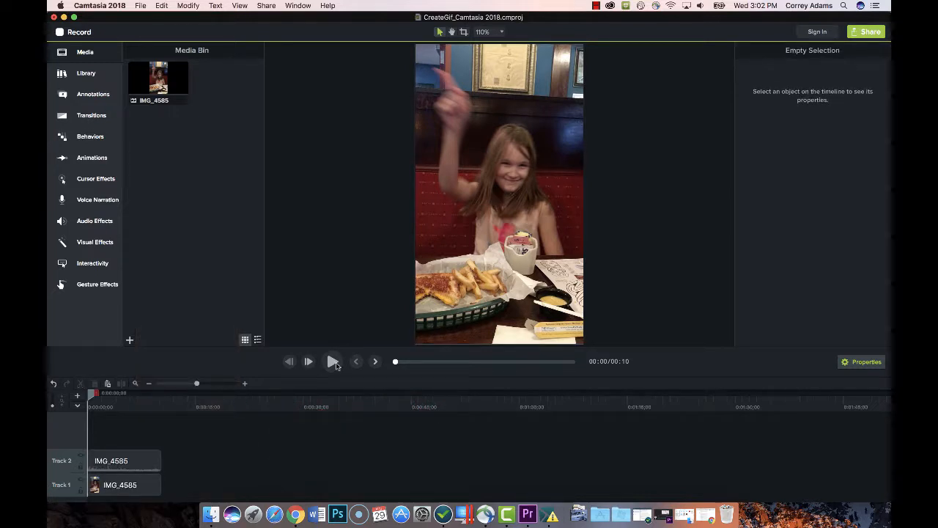
click(331, 361)
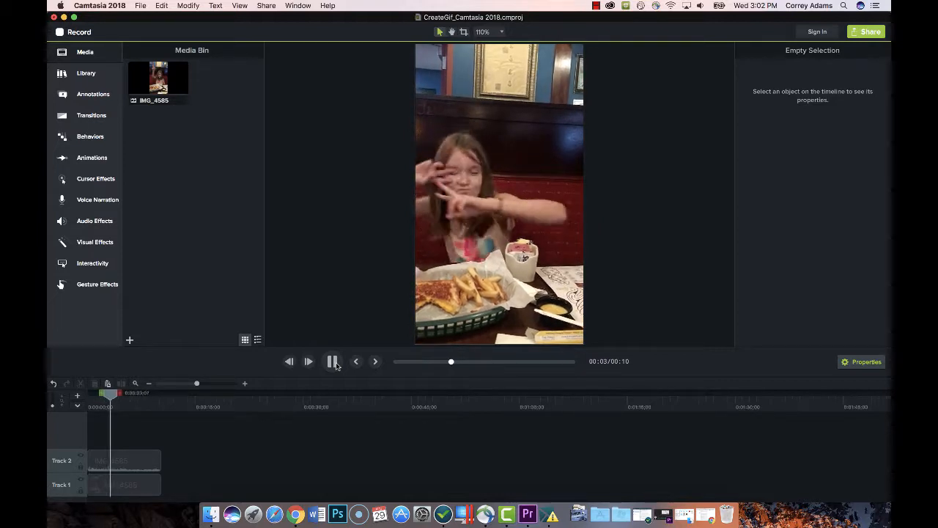
click(120, 460)
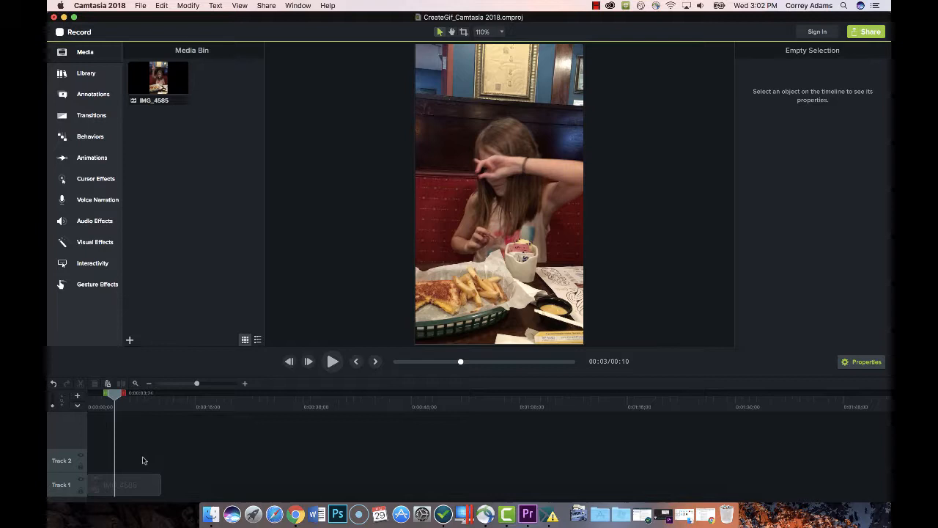
mouse_move(106, 163)
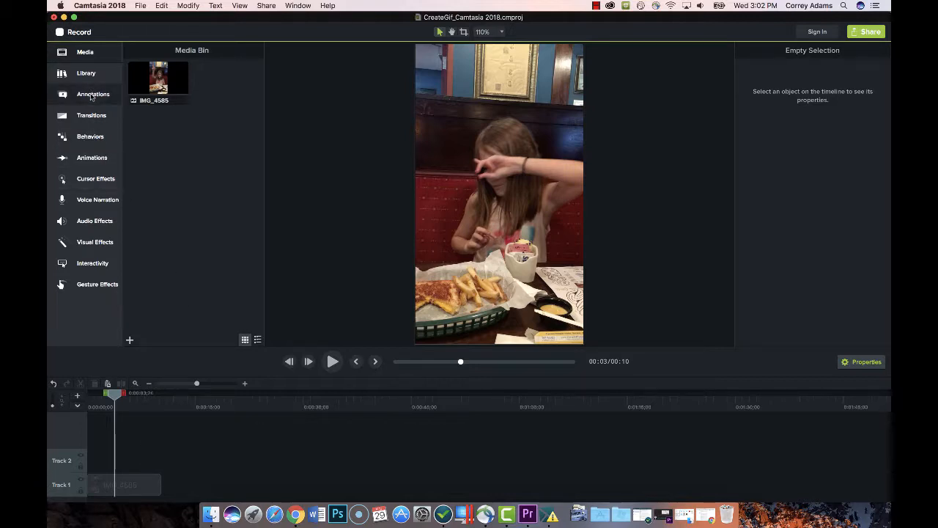
- Add a Basic plain-text callout over the video reading 'Friday is Coming'
click(93, 94)
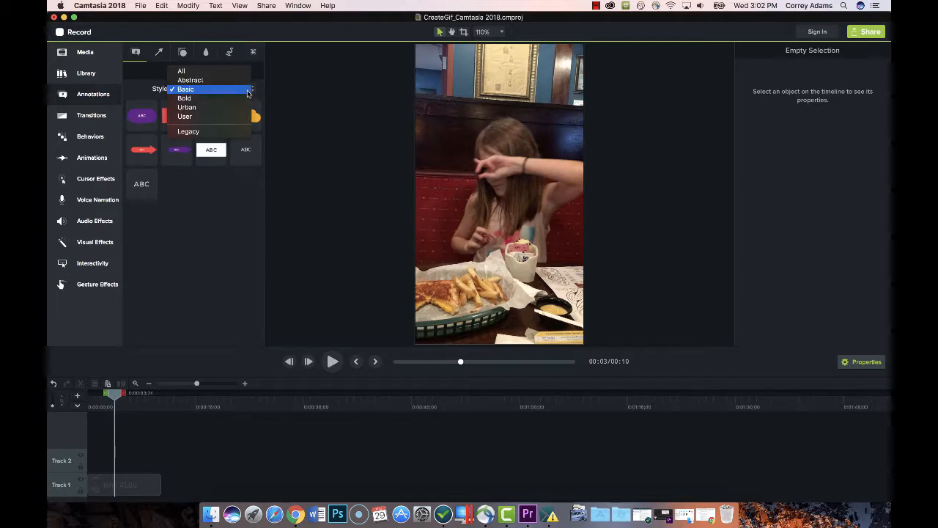
click(211, 90)
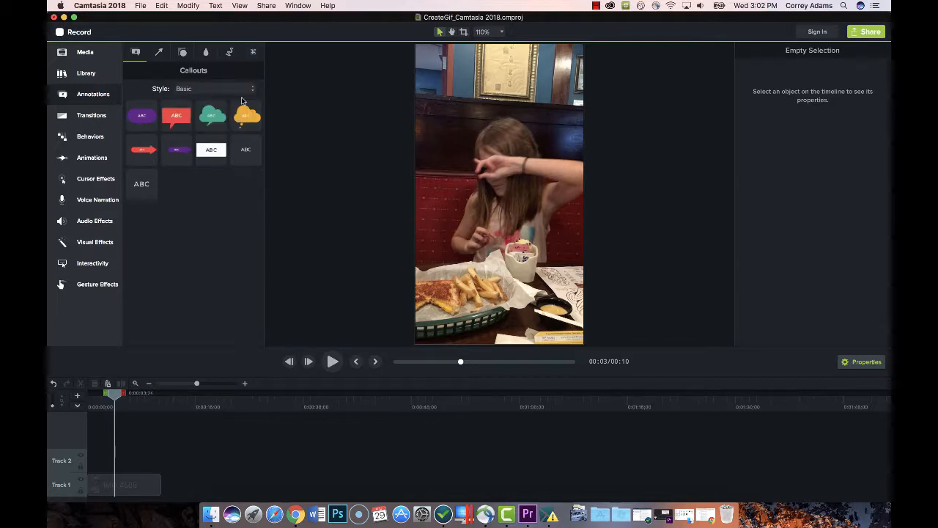
click(141, 184)
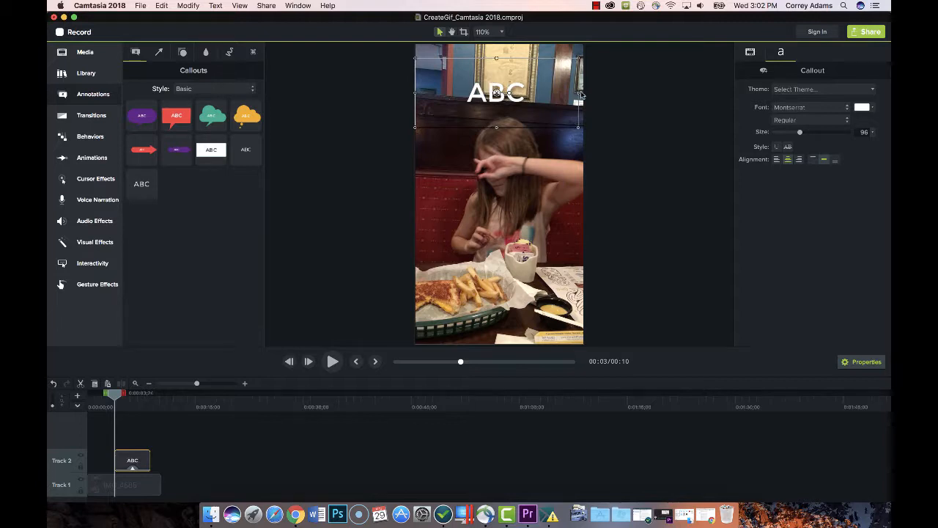
double_click(498, 94)
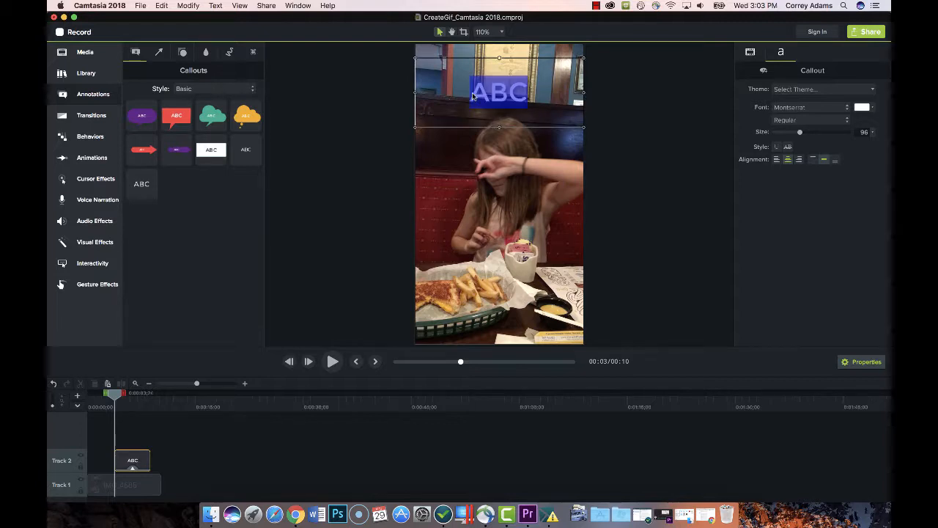
text(Friday is Coming)
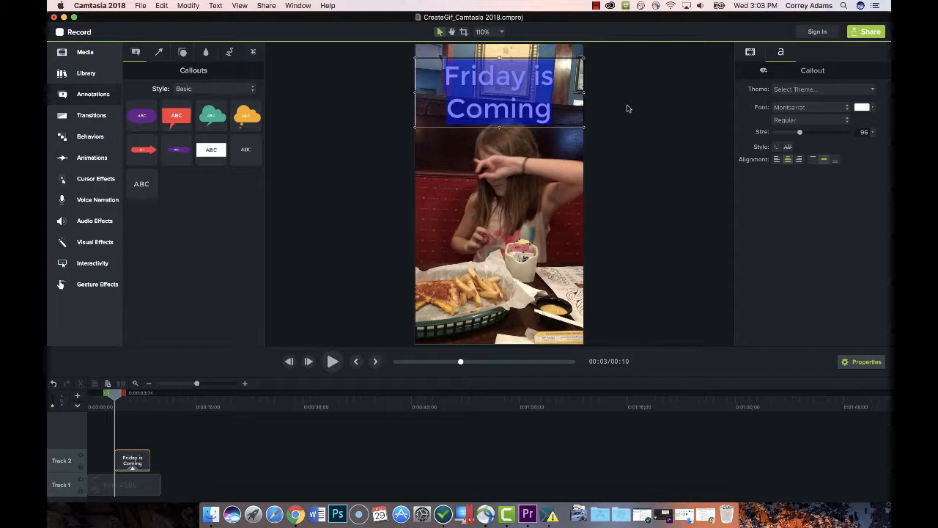
mouse_move(822, 245)
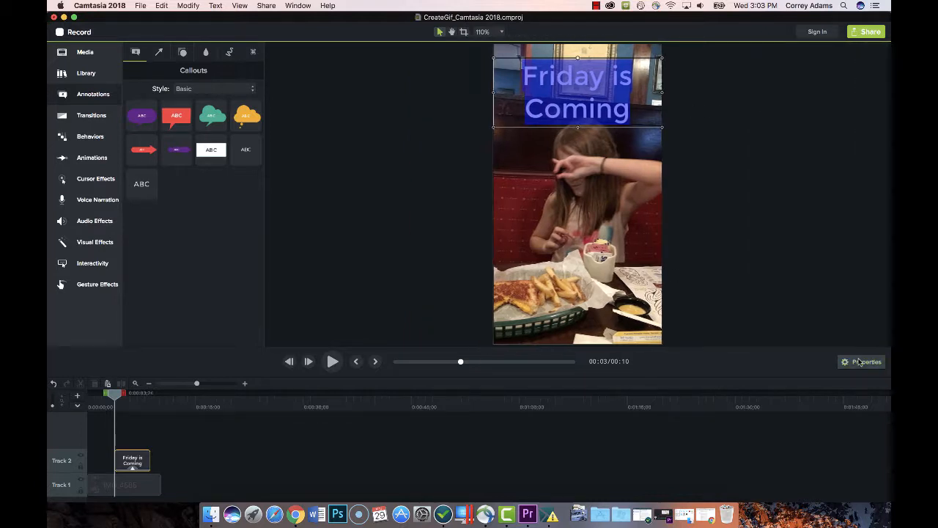
- Set the callout's font to Phosphate so the title shows bold and uppercase
click(862, 361)
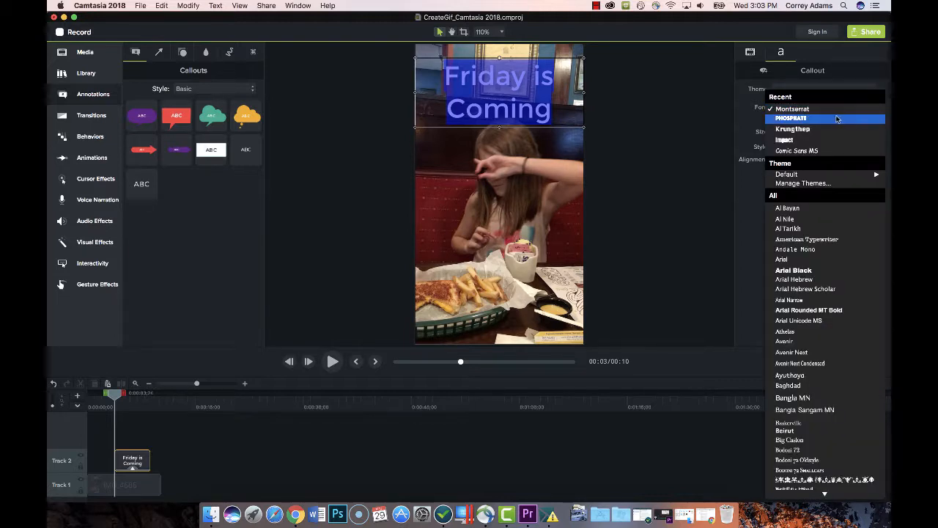
click(792, 118)
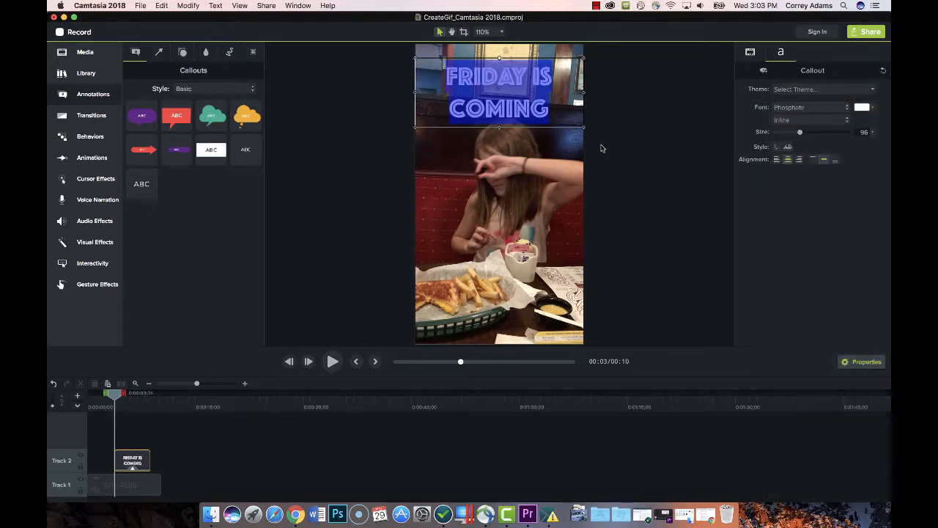
mouse_move(566, 155)
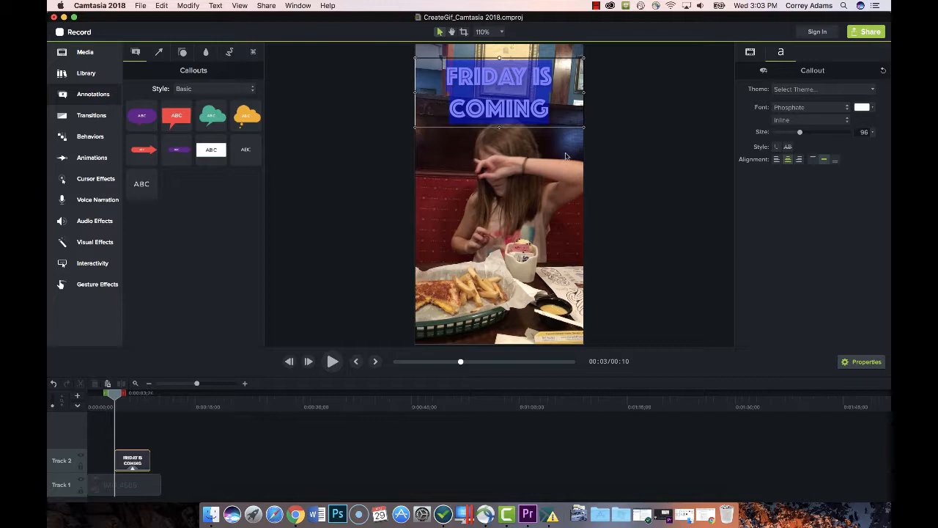
click(388, 177)
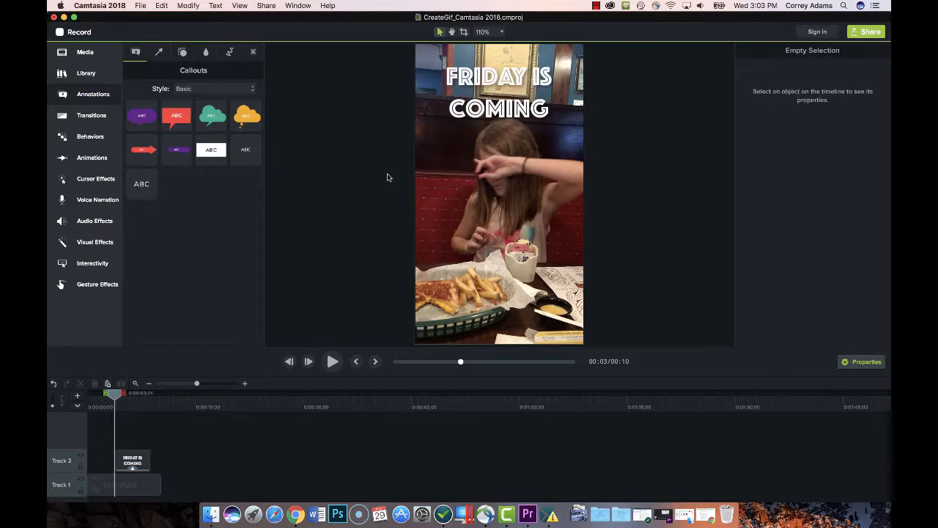
mouse_move(91, 233)
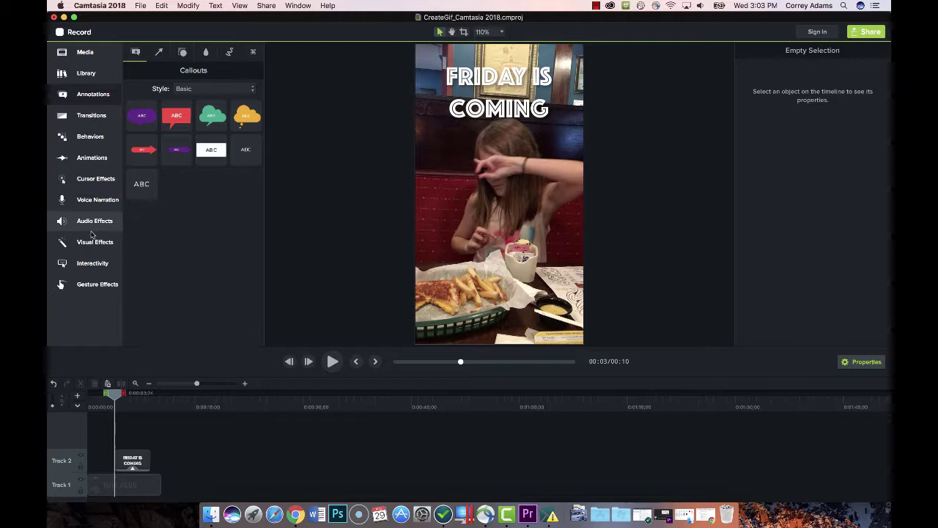
click(93, 242)
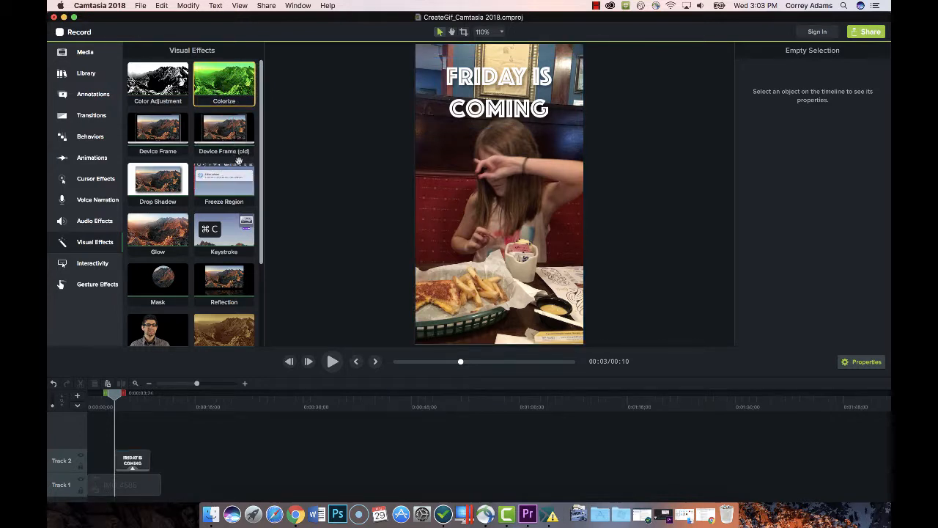
scroll(down, 3)
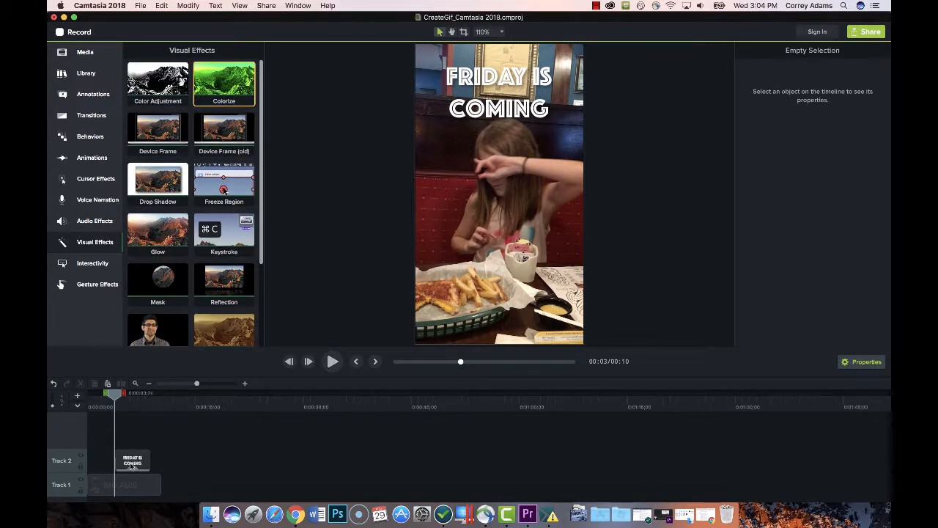
- Move the callout to the clip's start and replay the opening to check it
click(132, 461)
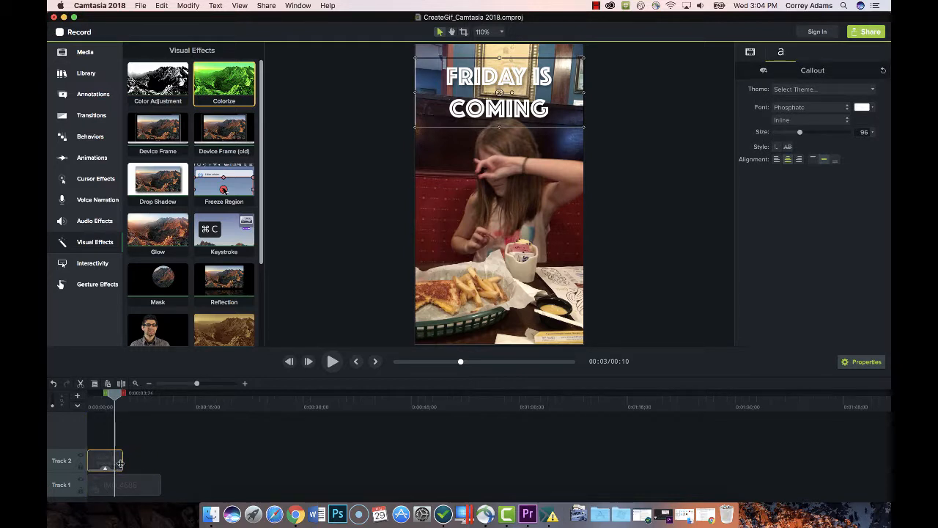
drag(120, 460, 134, 461)
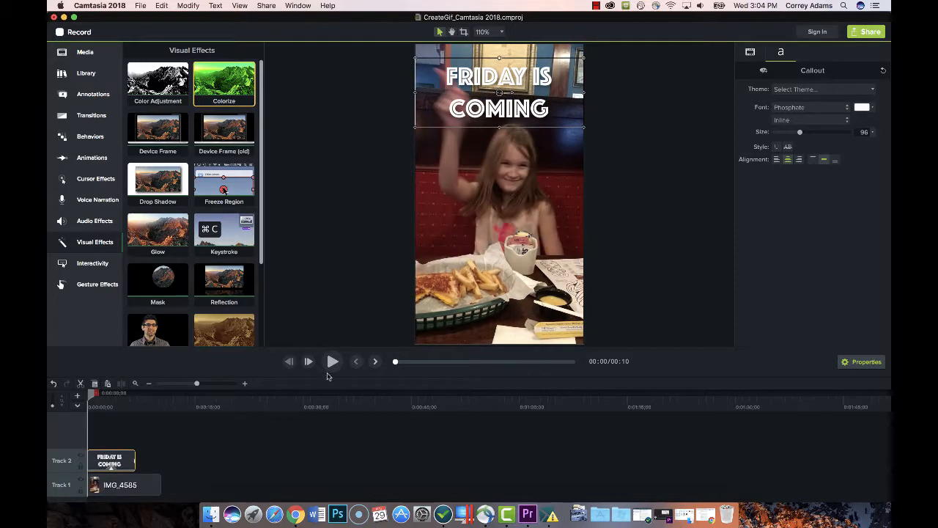
click(331, 361)
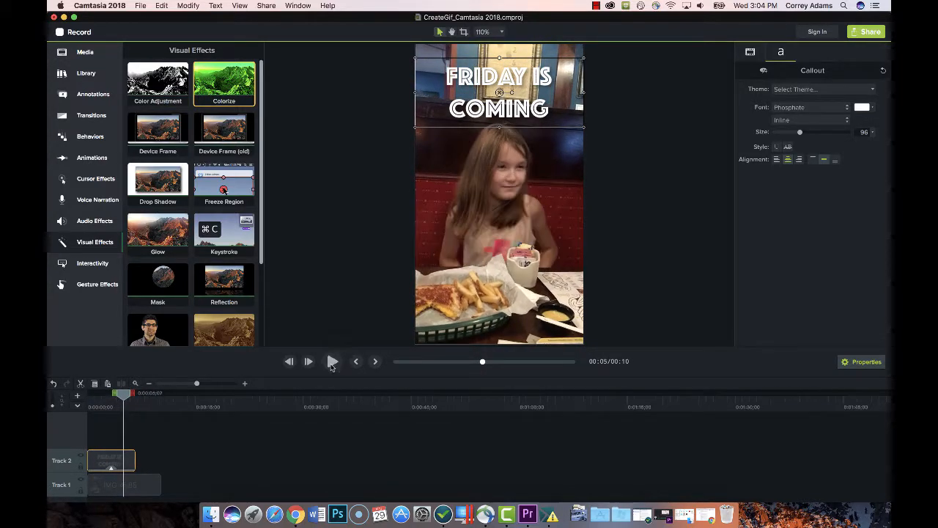
click(332, 361)
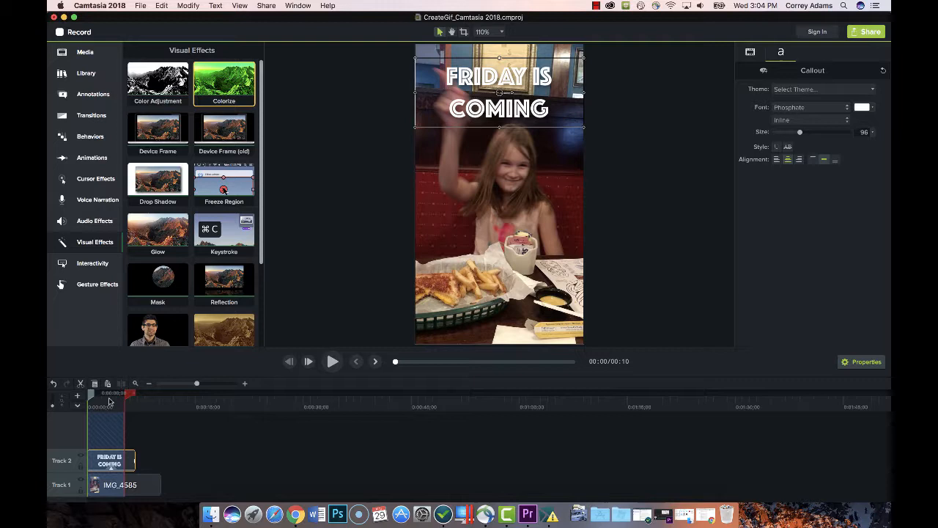
mouse_move(355, 182)
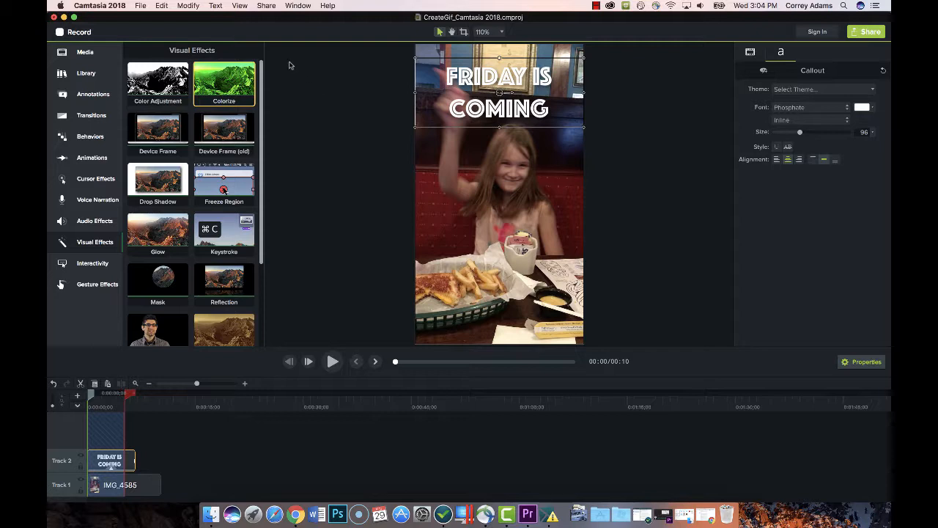
- Start a Local File export of only the selected timeline portion
click(265, 6)
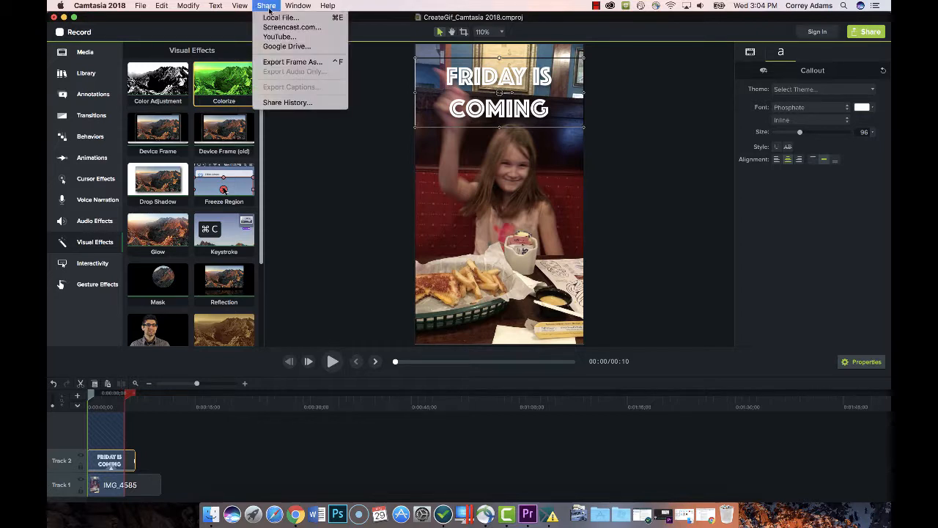
mouse_move(282, 18)
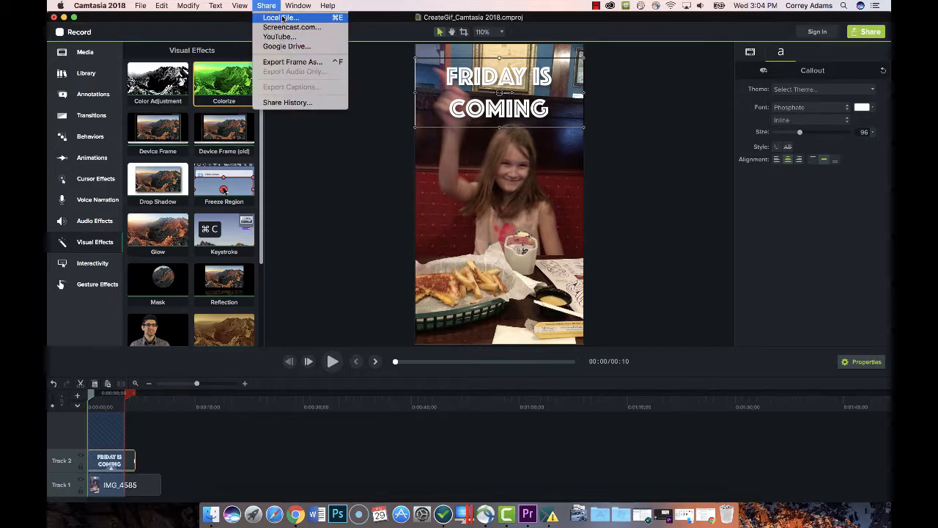
click(282, 18)
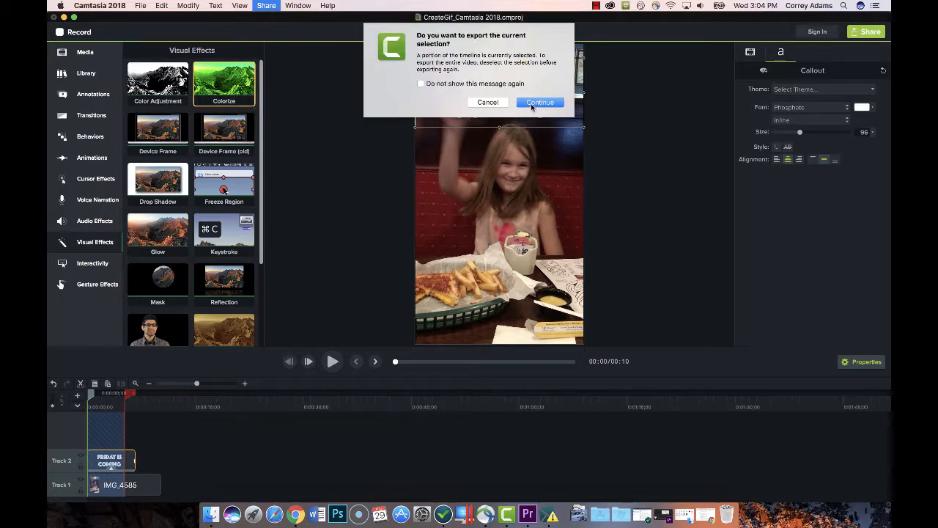
click(539, 103)
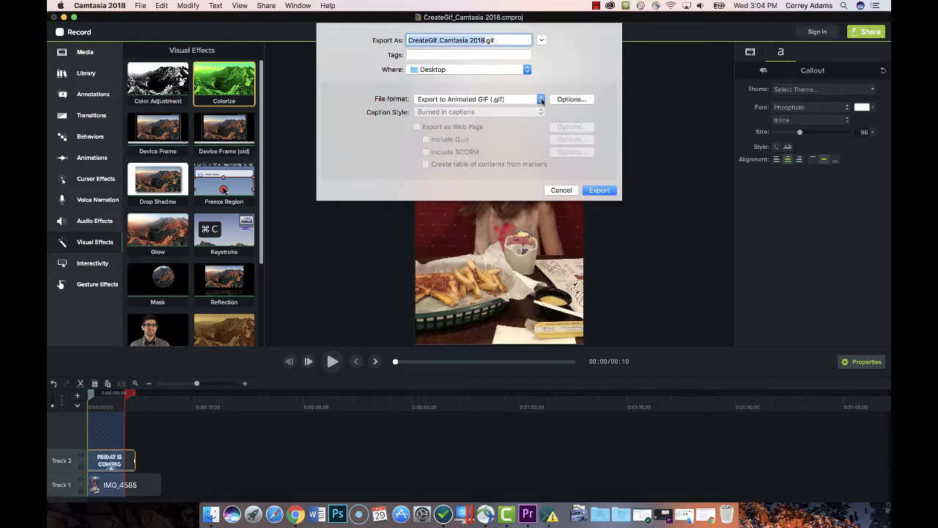
- Choose Animated GIF format, name the file 'Friday is Coming', and show GIF options
click(539, 100)
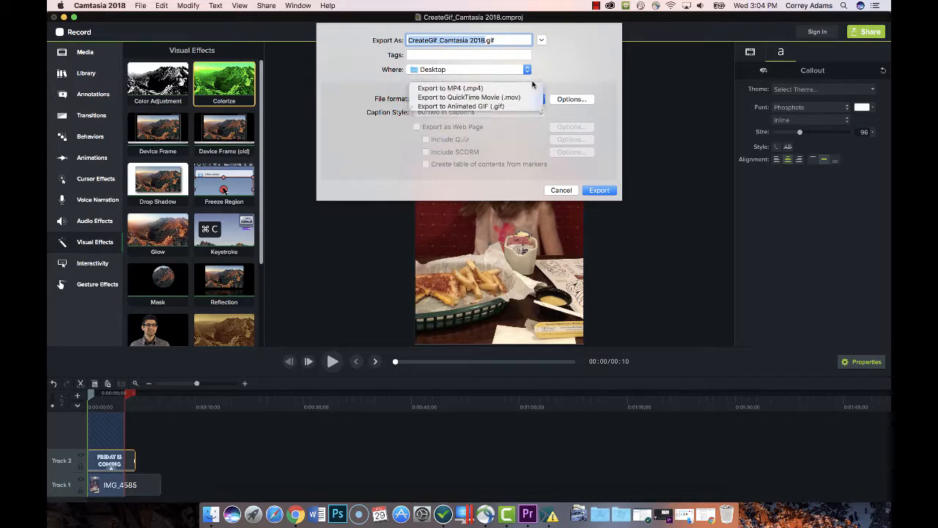
click(451, 88)
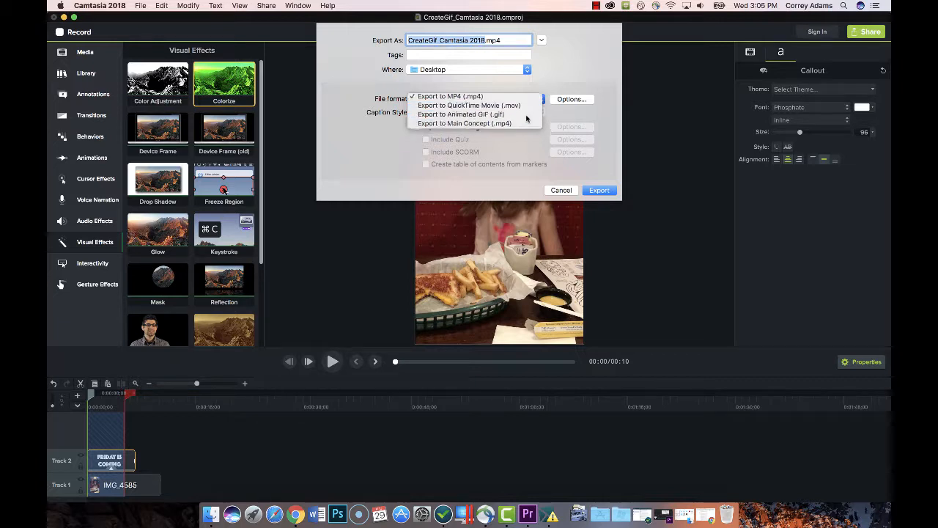
click(461, 115)
text(Friday is Coming.gif)
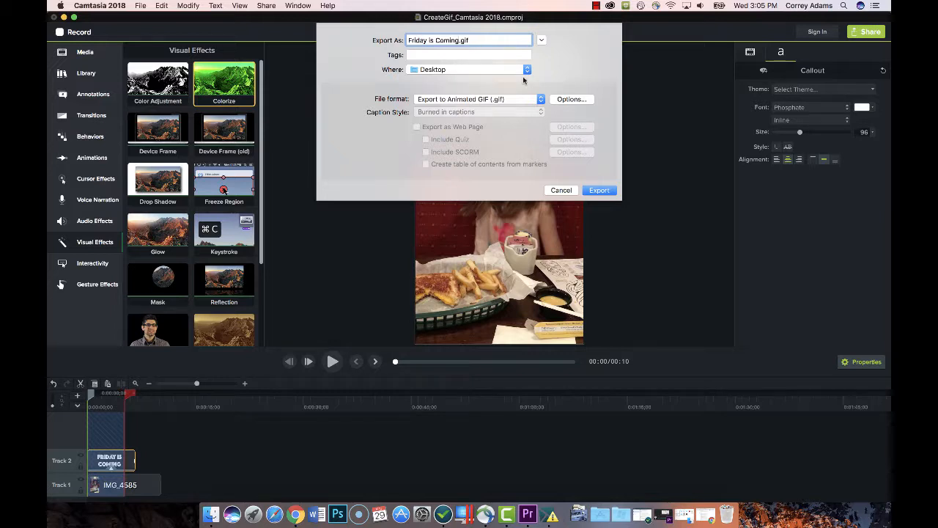
click(572, 100)
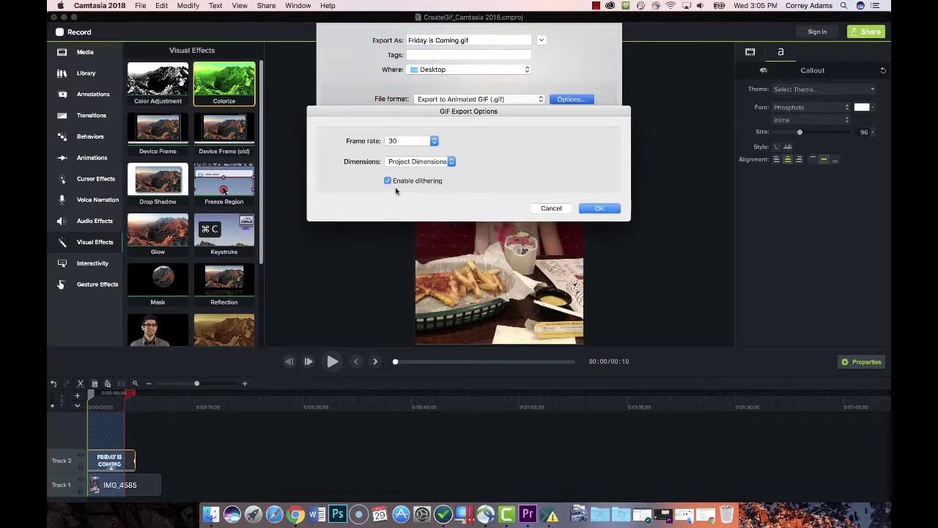
- Keep dithering enabled at 30 fps and export the animated GIF
click(387, 180)
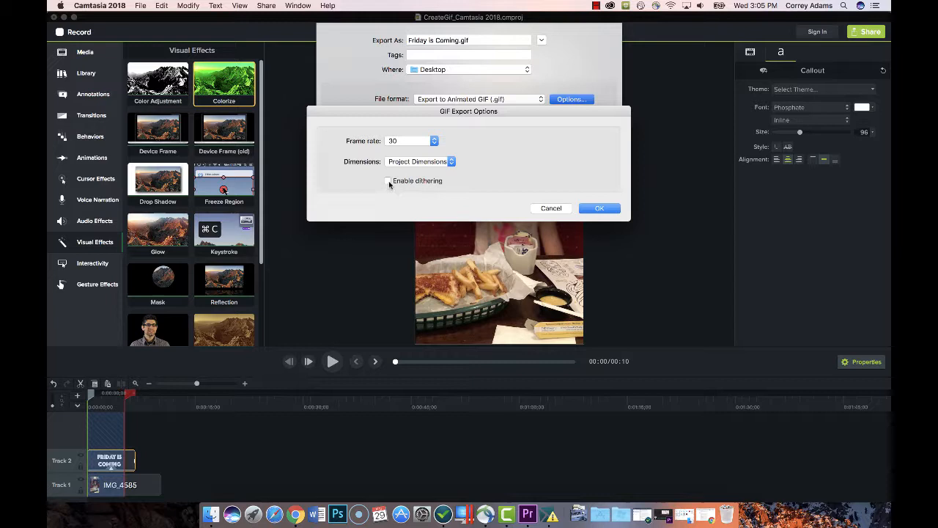
click(387, 180)
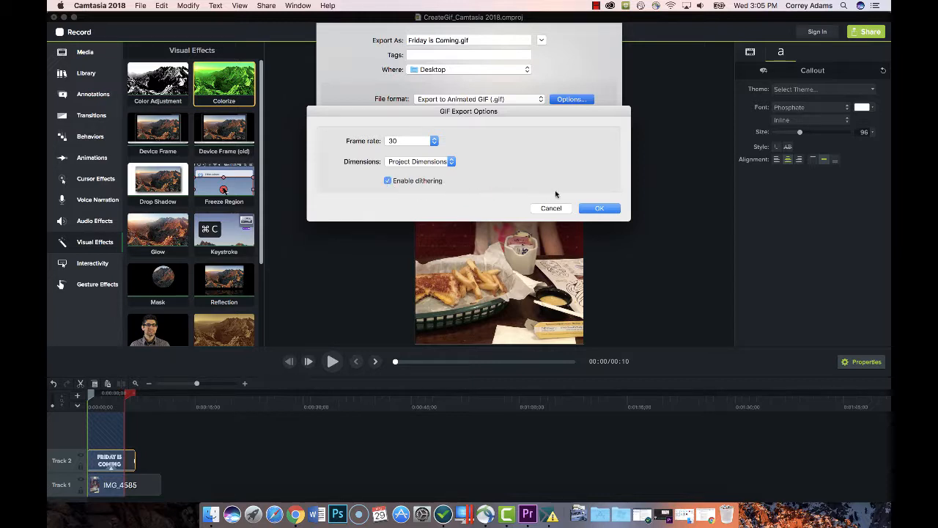
click(598, 208)
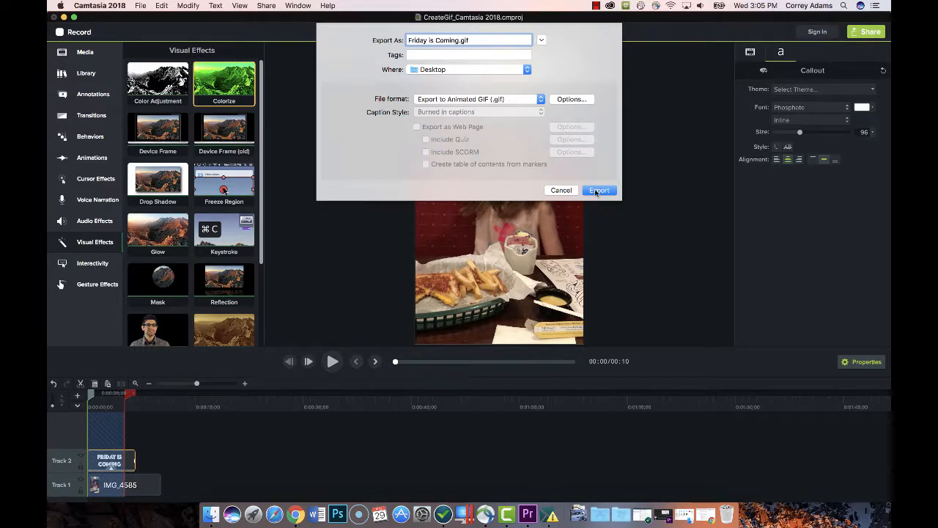
click(598, 190)
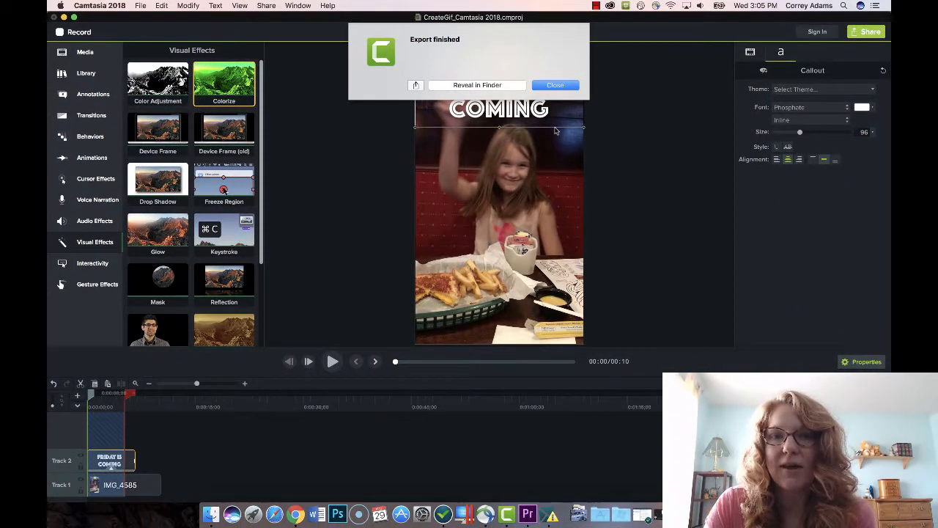
- Reveal Friday is Coming.gif on the Desktop in Finder and bring up its file actions
click(476, 85)
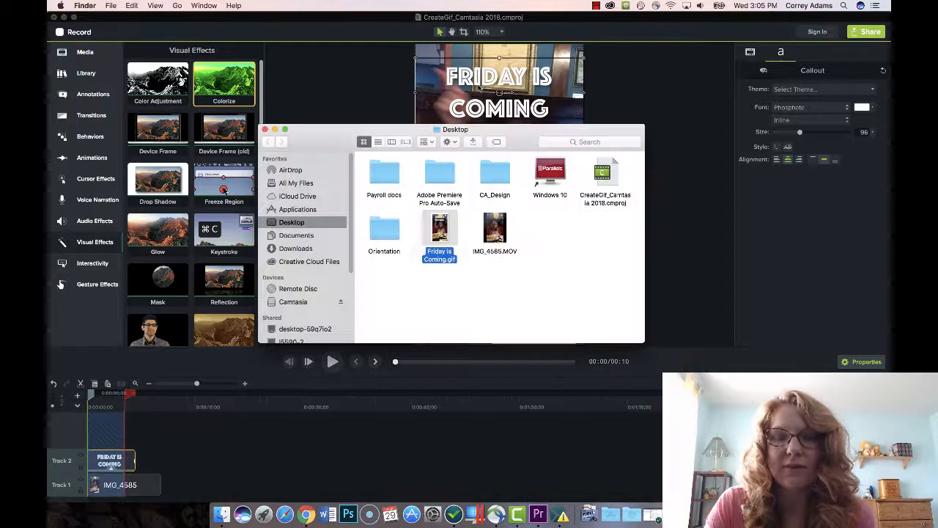
right_click(440, 232)
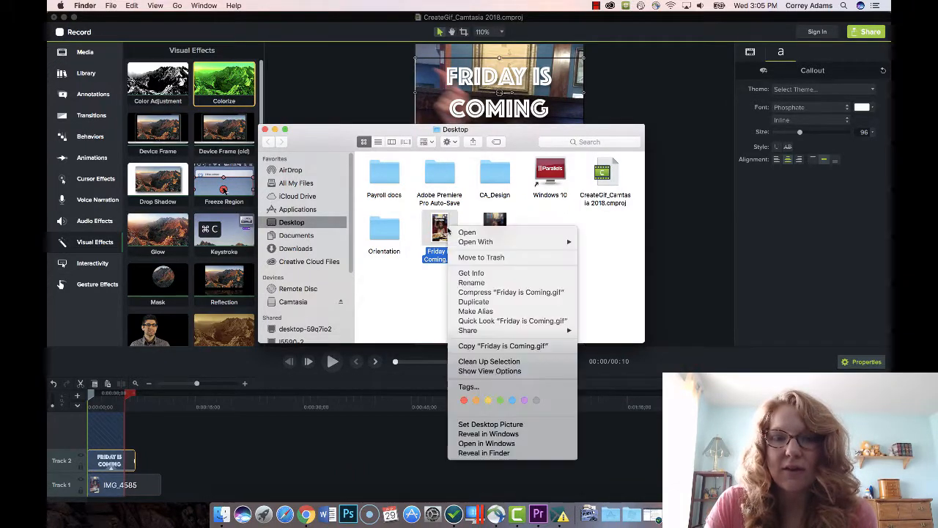